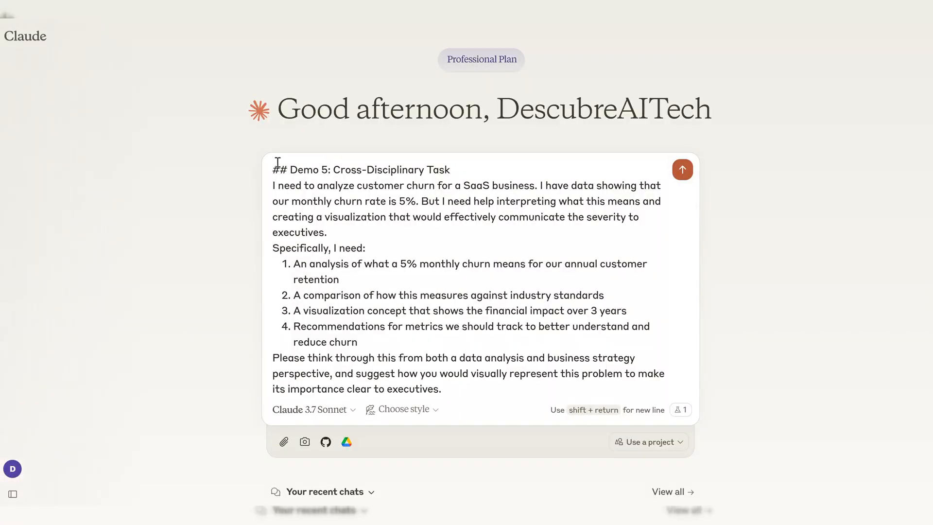
Send the churn prompt, then place the Demo 6 AI-ethics-in-hiring prompt in a new chat.
{"action": "left_click_drag", "start_coordinate": [274, 184], "coordinate": [388, 217]}
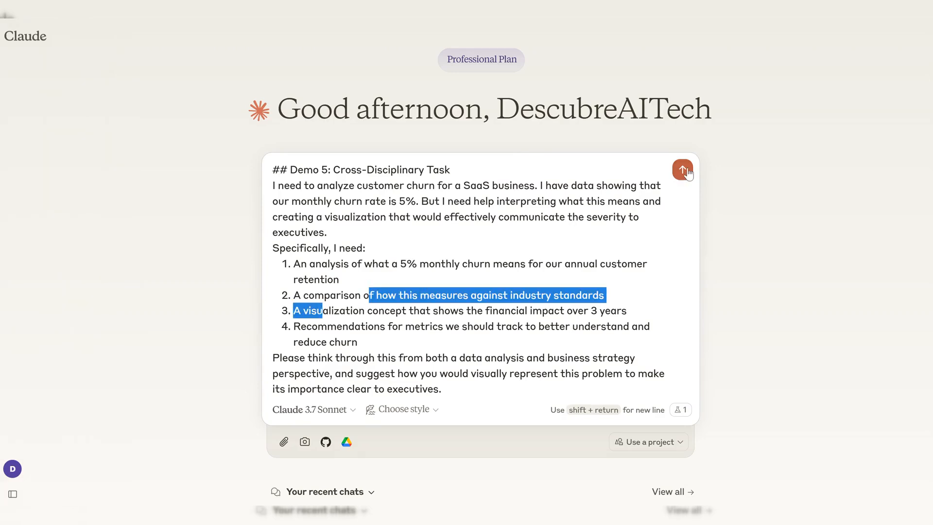
{"action": "left_click", "coordinate": [682, 169]}
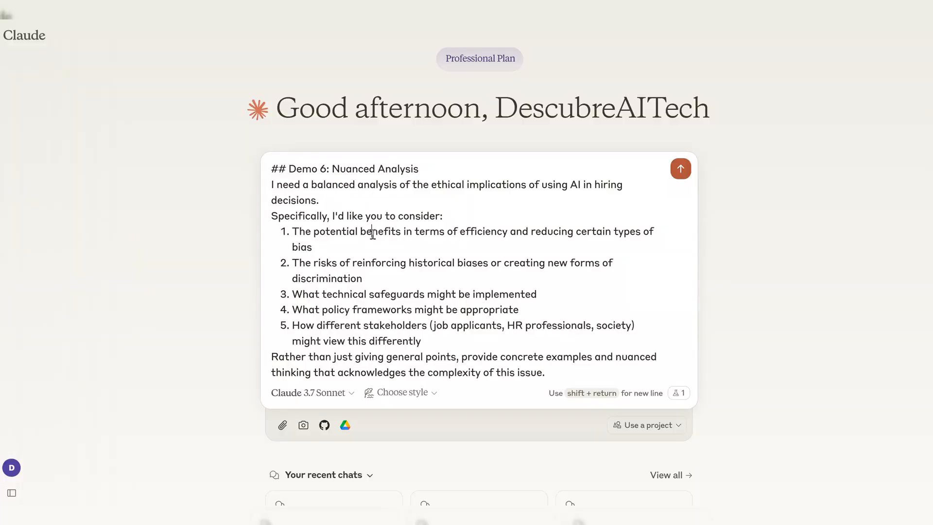
{"action": "left_click_drag", "start_coordinate": [369, 263], "coordinate": [418, 263]}
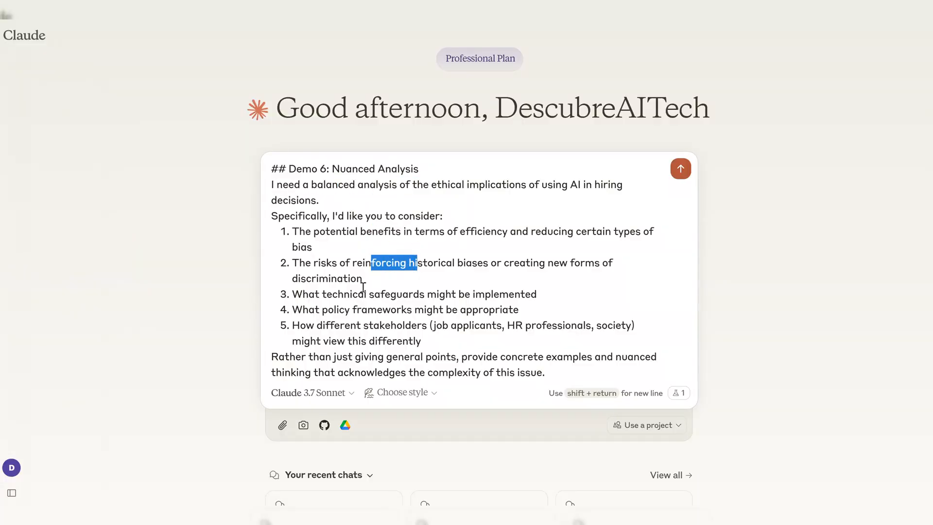
{"action": "double_click", "coordinate": [371, 309]}
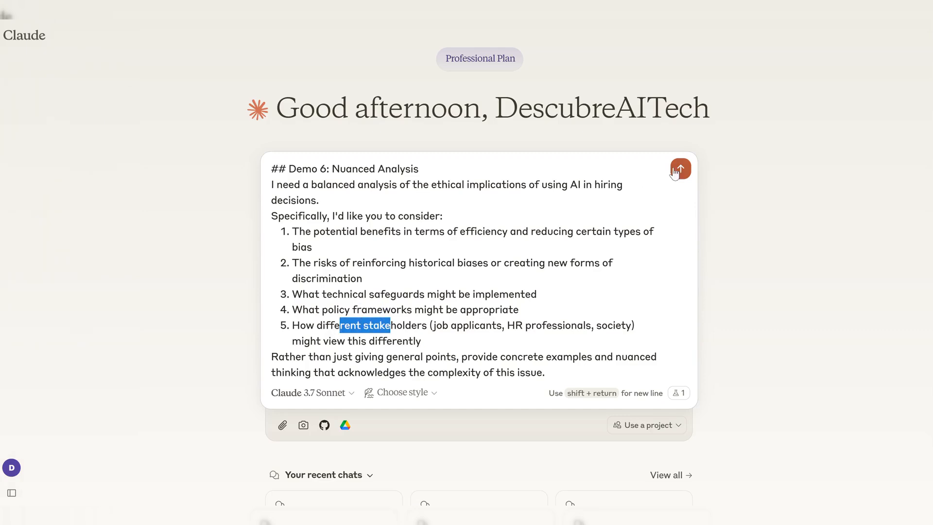
Send the hiring-ethics prompt and follow Claude's streaming balanced analysis.
{"action": "left_click", "coordinate": [680, 169]}
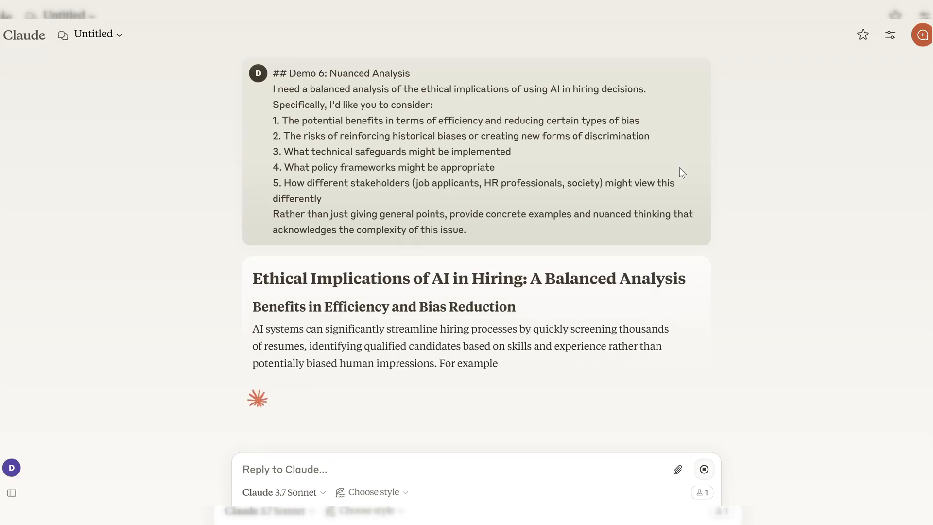
{"action": "scroll", "scroll_direction": "down", "scroll_amount": 3}
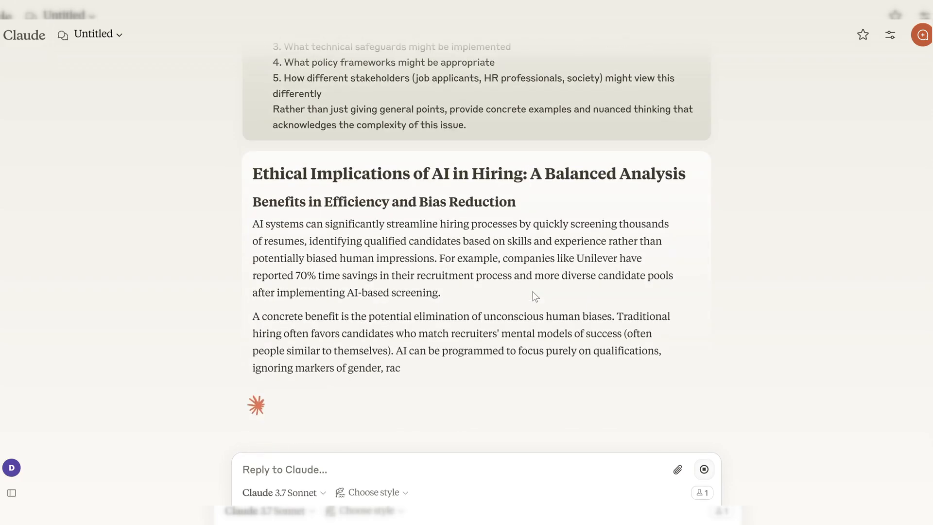